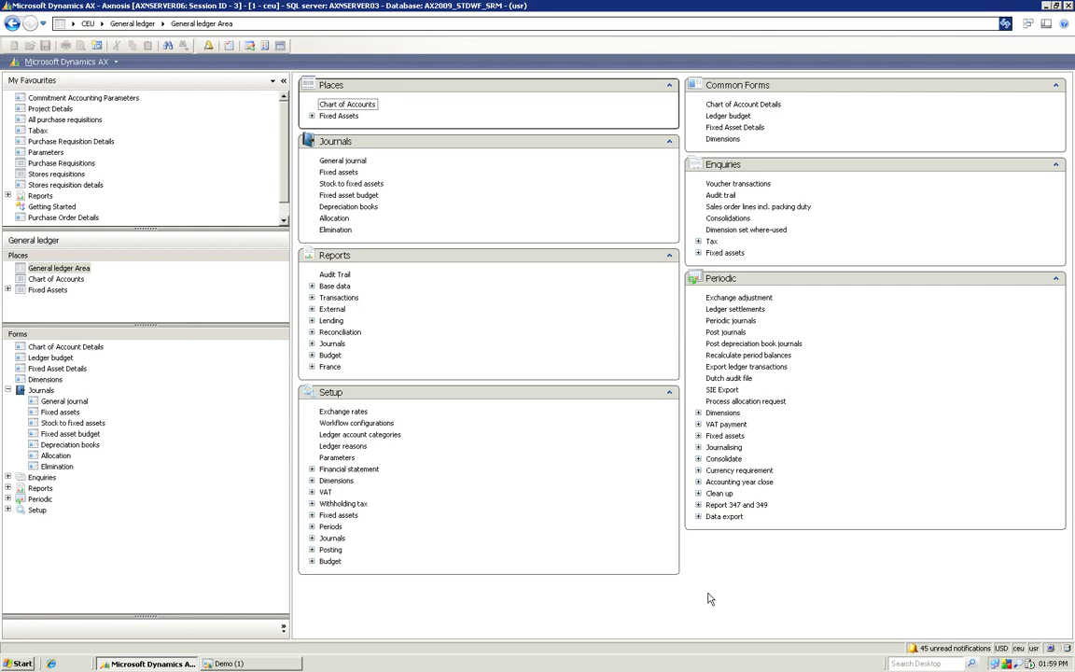
pyautogui.moveTo(680, 590)
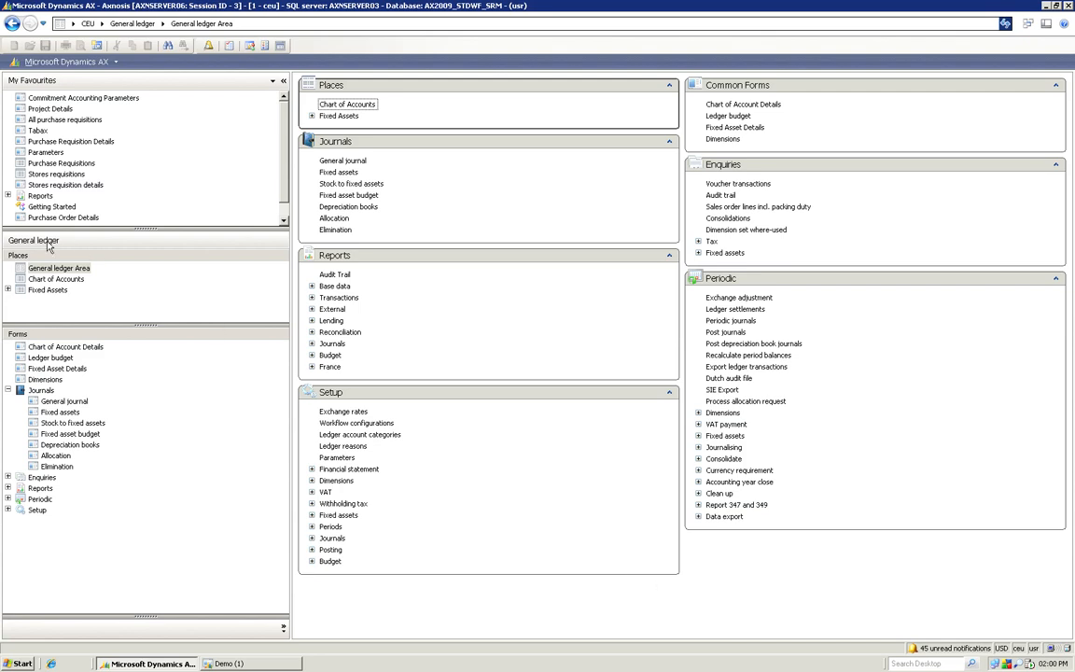
pyautogui.moveTo(78, 407)
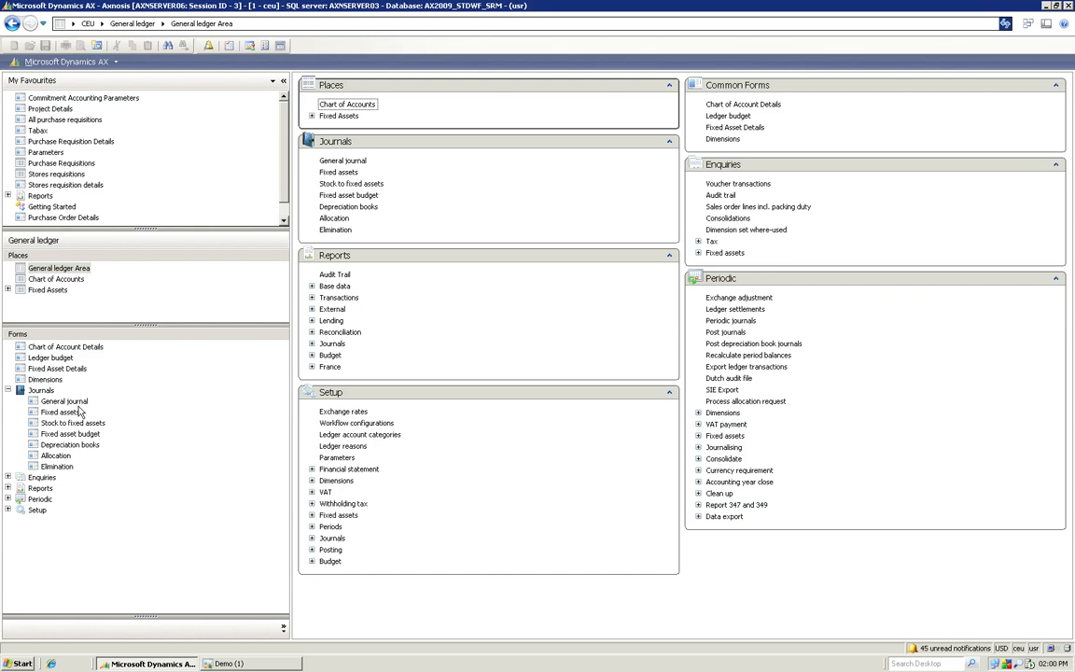
pyautogui.moveTo(187, 407)
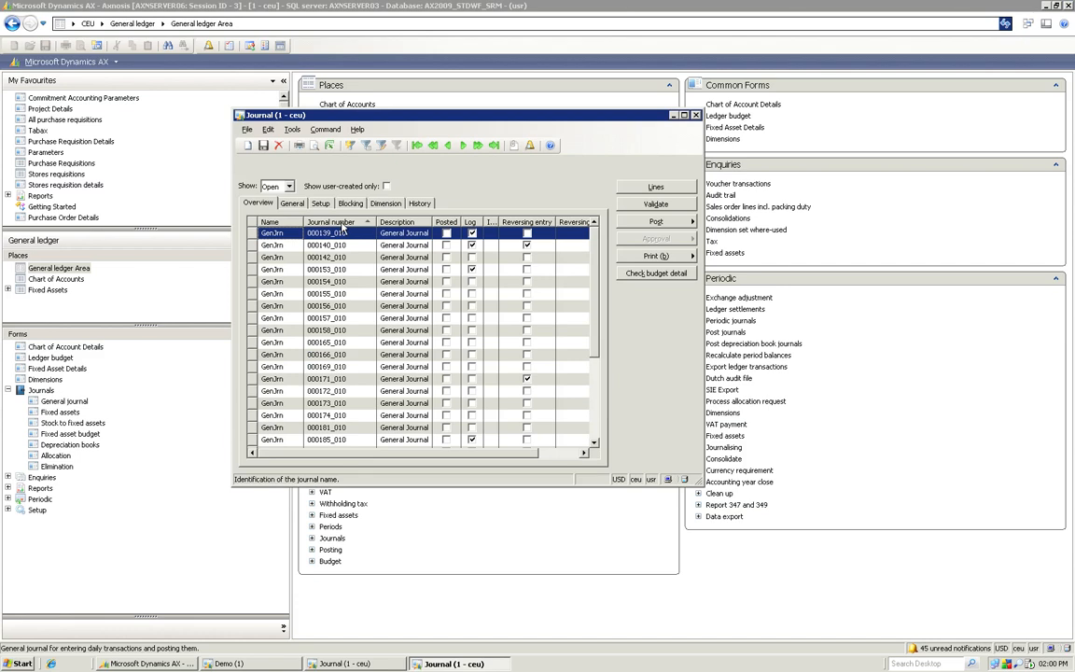
pyautogui.moveTo(366, 228)
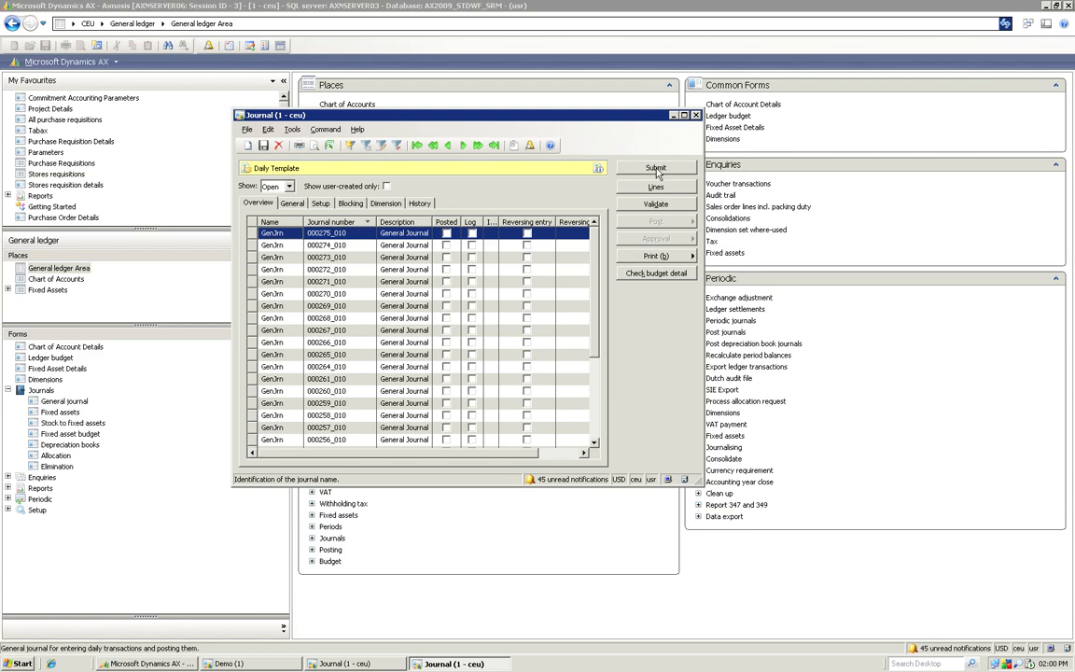
# Submit journal 000275_010 to workflow with the comment 'Please approve'
pyautogui.click(655, 168)
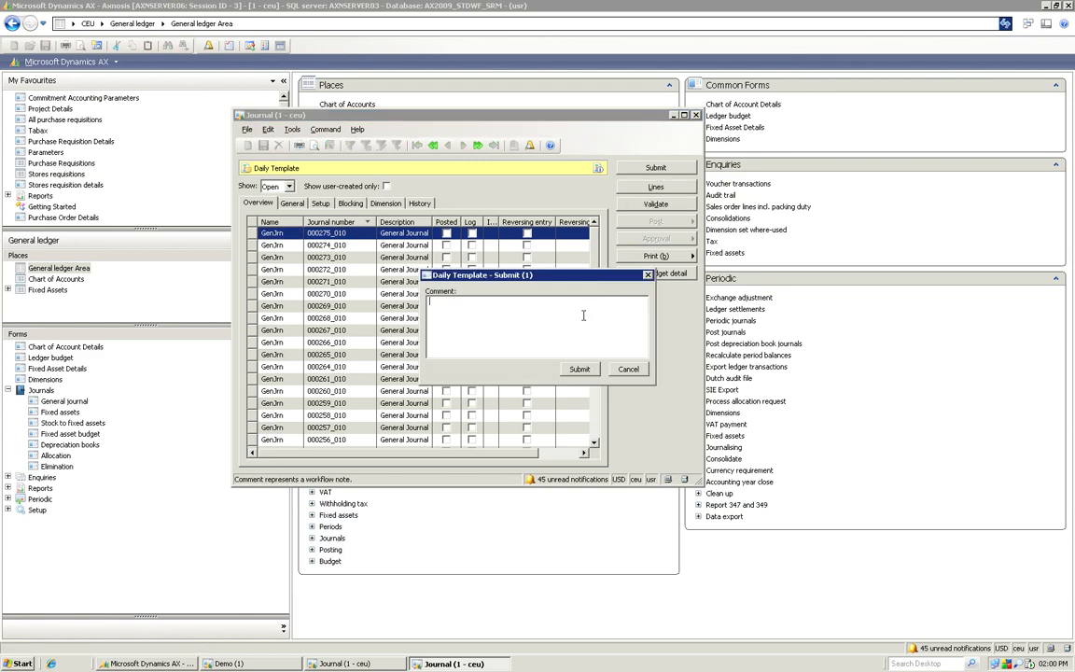
pyautogui.write('Please approve')
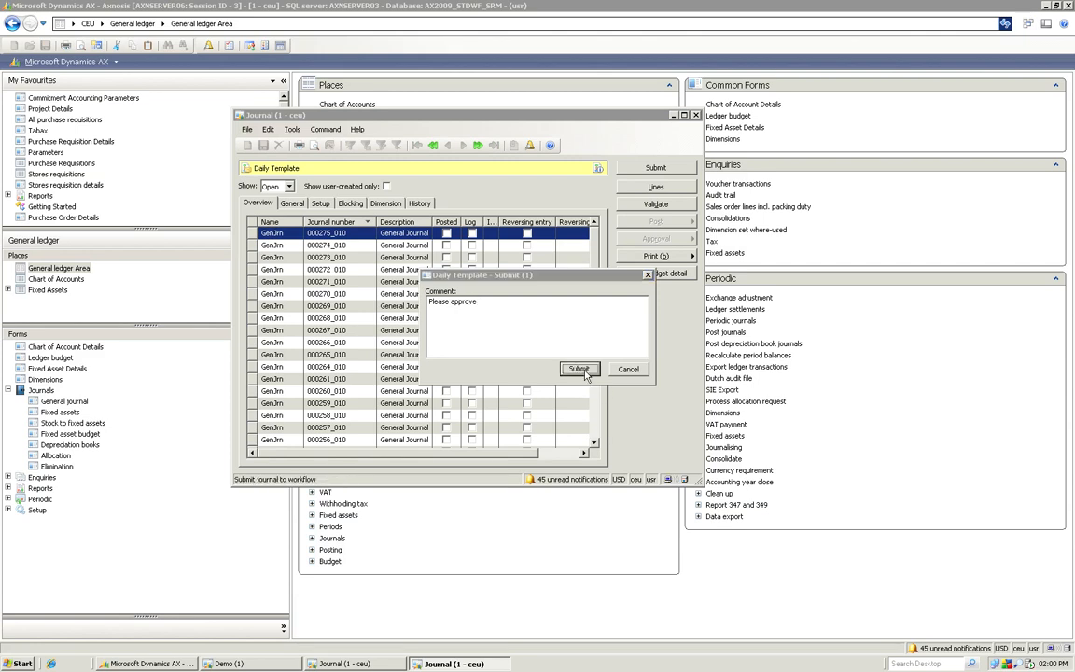
pyautogui.click(579, 369)
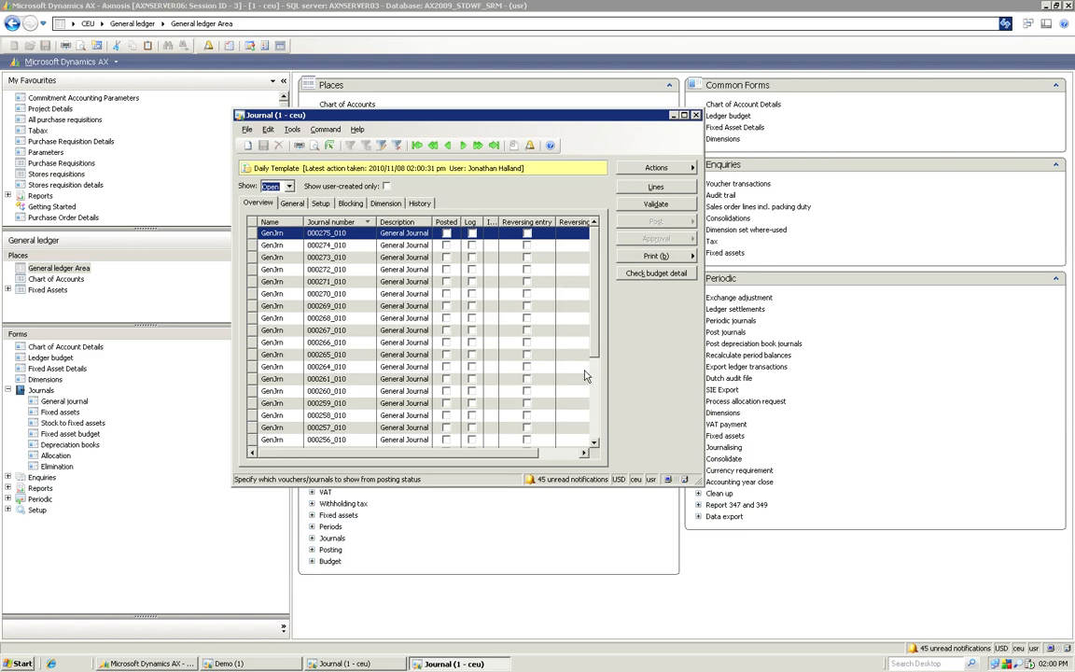
pyautogui.moveTo(586, 375)
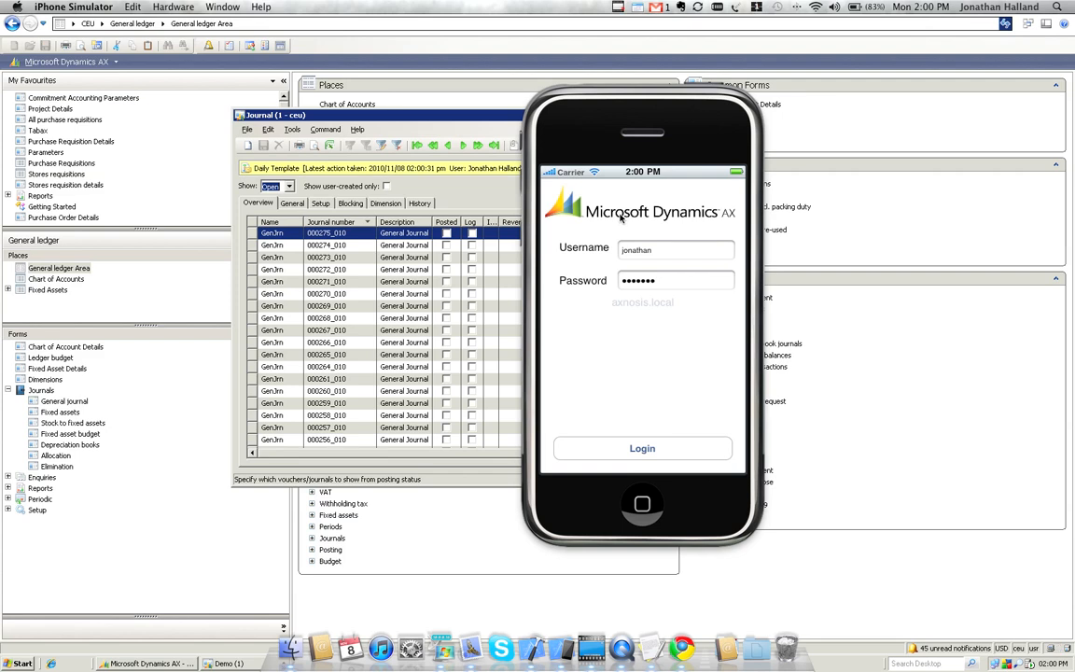
pyautogui.moveTo(668, 351)
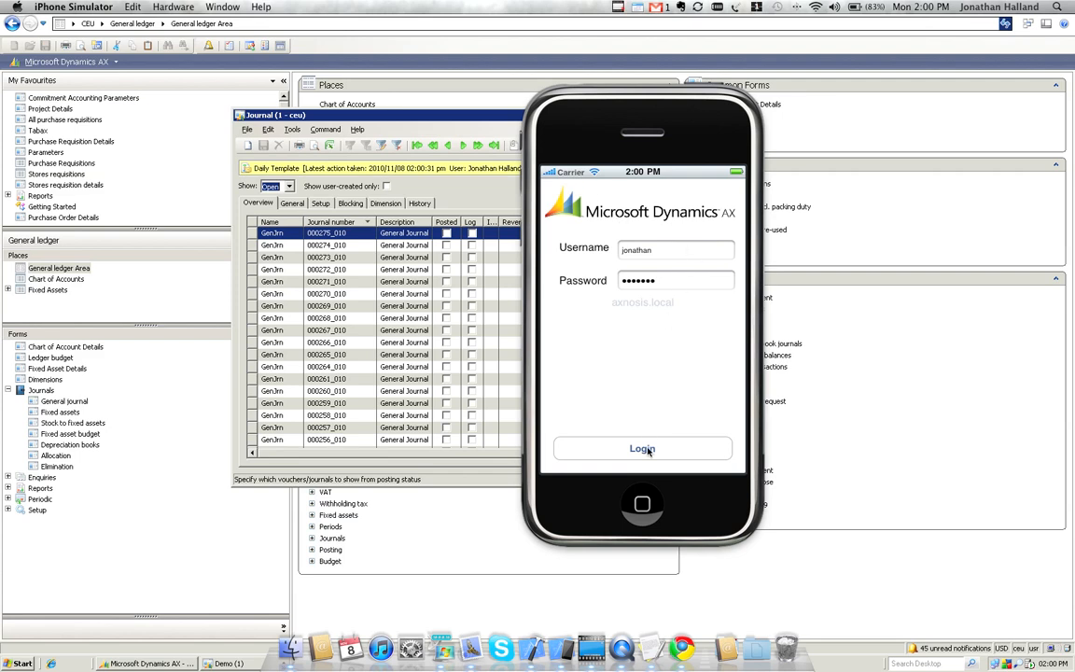
# Log in to the Dynamics AX mobile app with the prefilled credentials
pyautogui.click(642, 448)
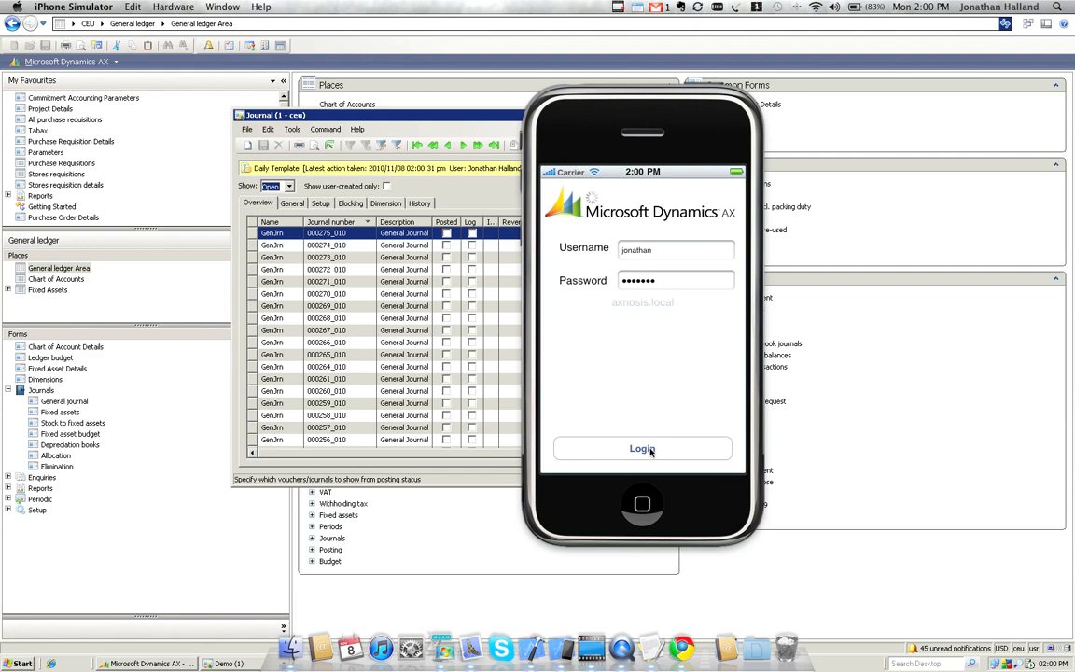
pyautogui.click(643, 448)
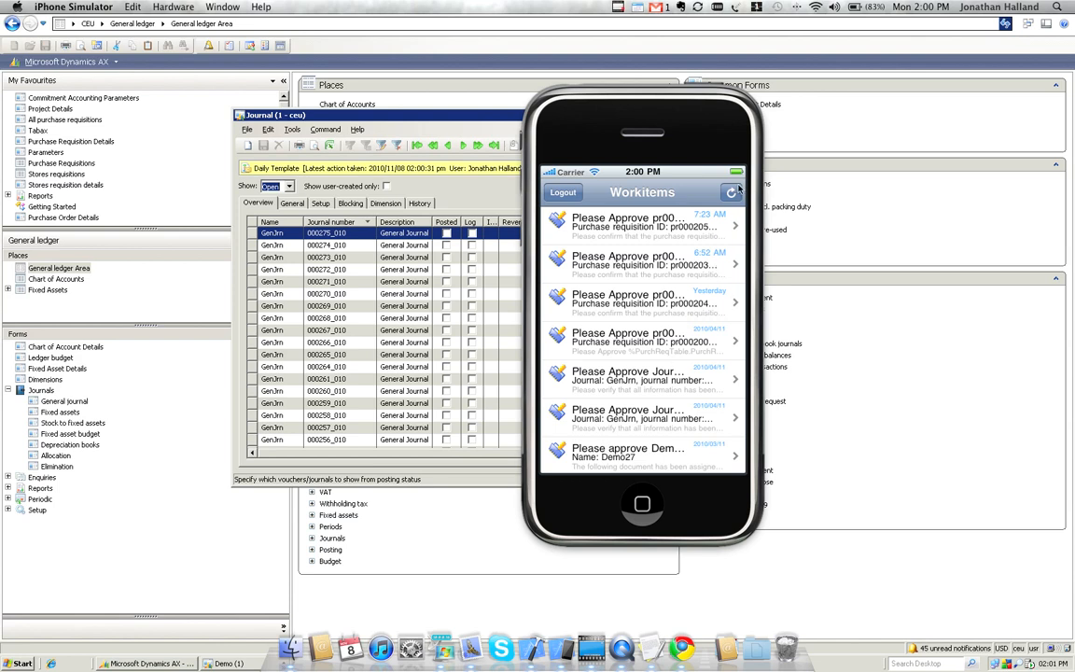
# Refresh Workitems and view the 'Please Approve Journal' item for 000275_010
pyautogui.click(732, 190)
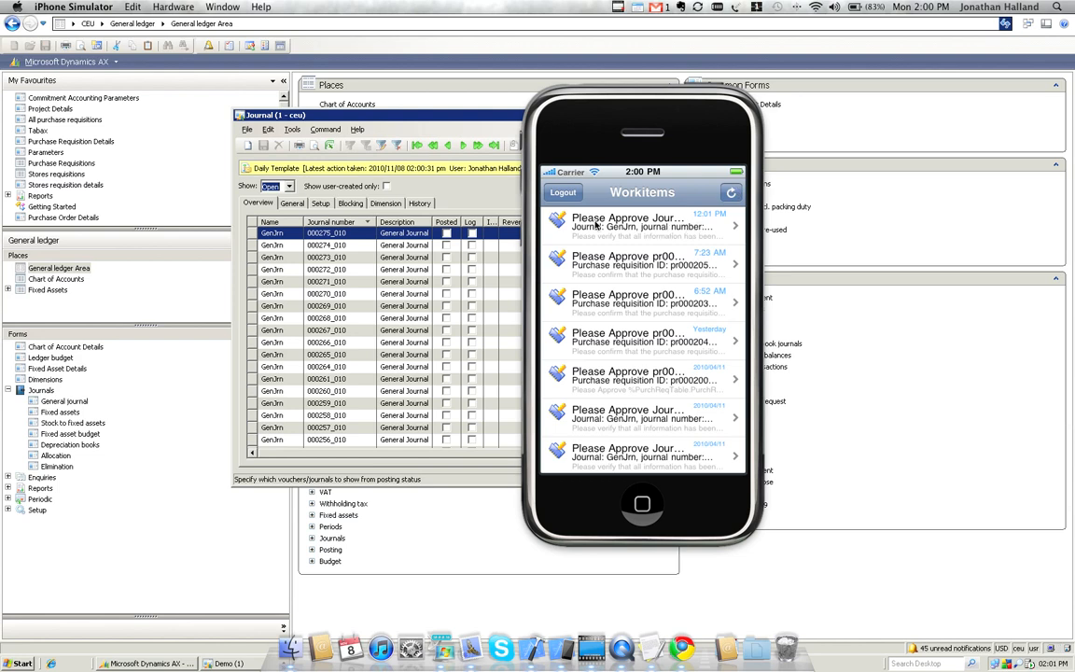
pyautogui.moveTo(646, 230)
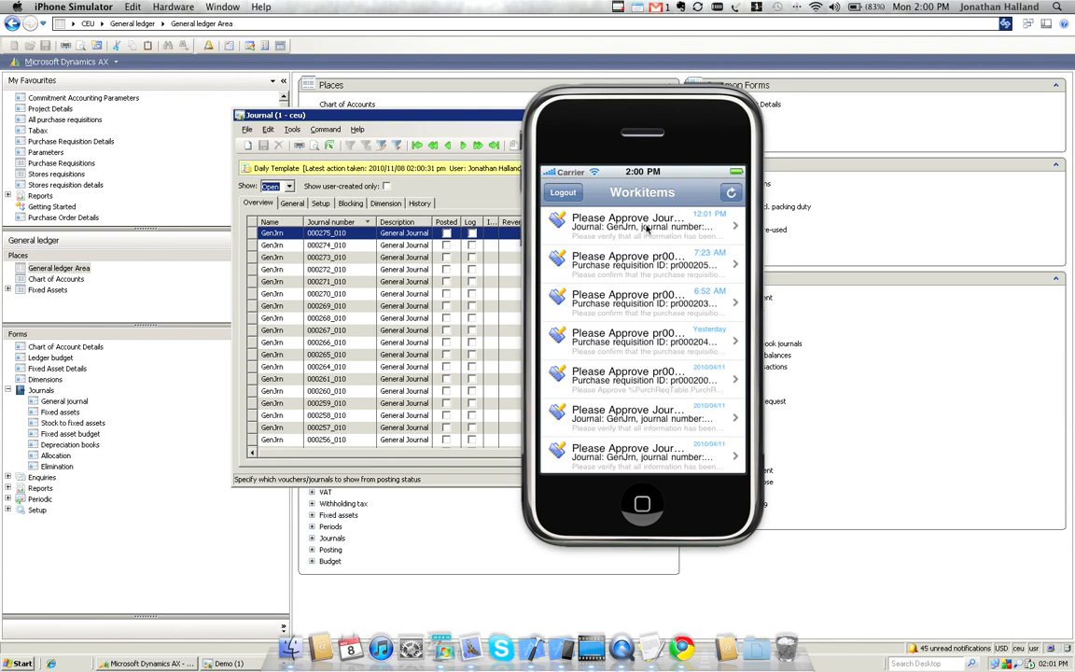
pyautogui.click(642, 226)
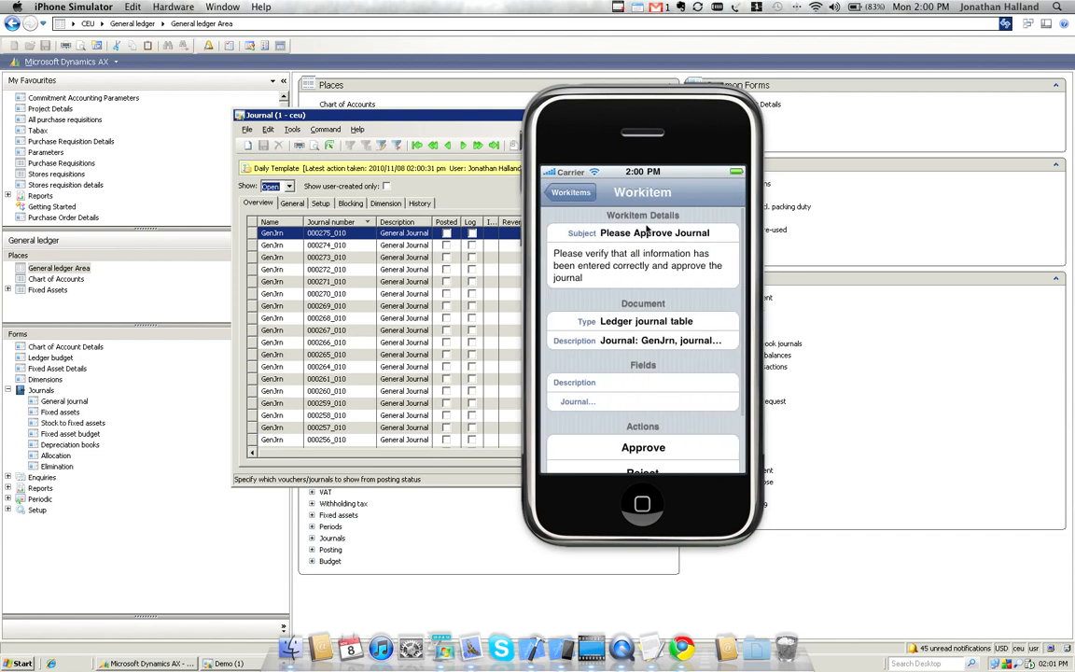
pyautogui.moveTo(661, 265)
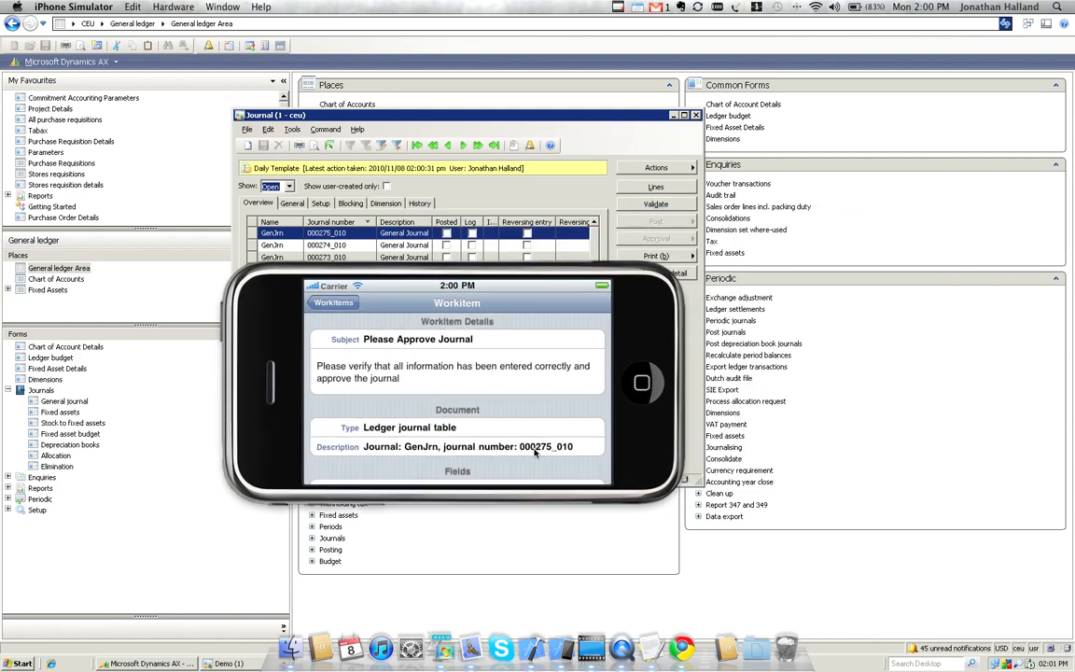
pyautogui.moveTo(451, 314)
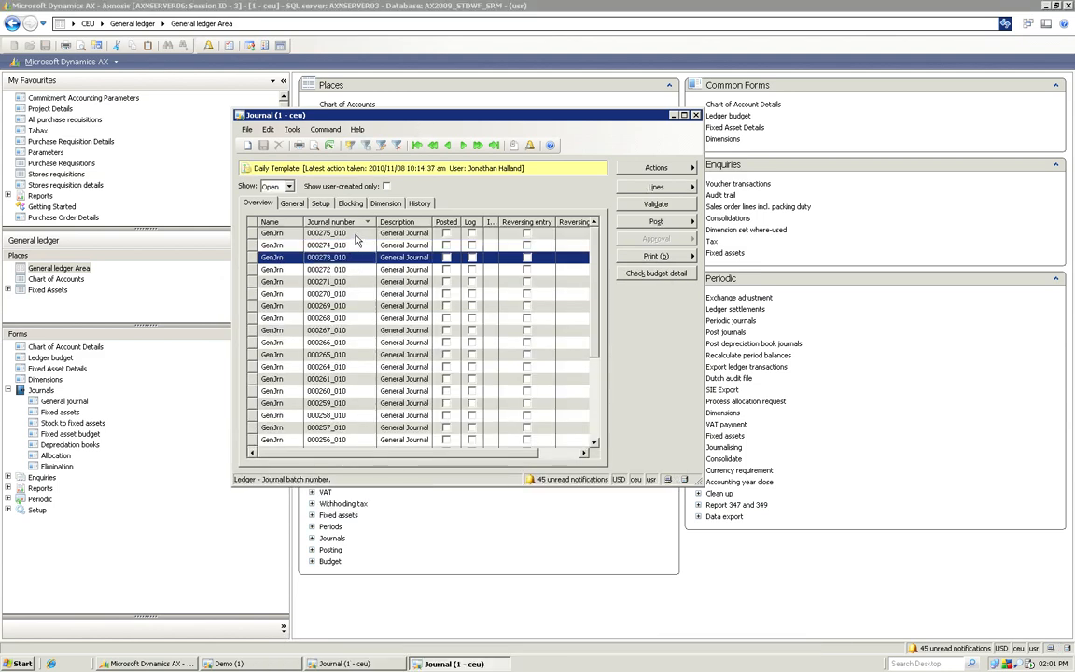
# Select journal 000275_010 to see its pending 'Please Approve Journal' work item
pyautogui.click(657, 168)
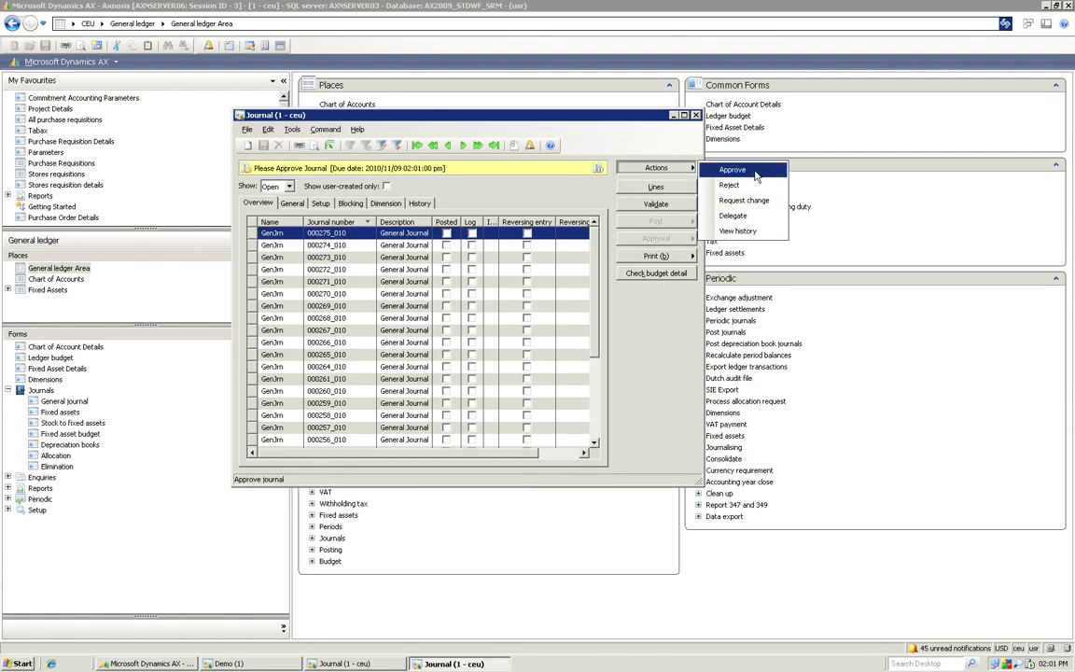
pyautogui.moveTo(743, 199)
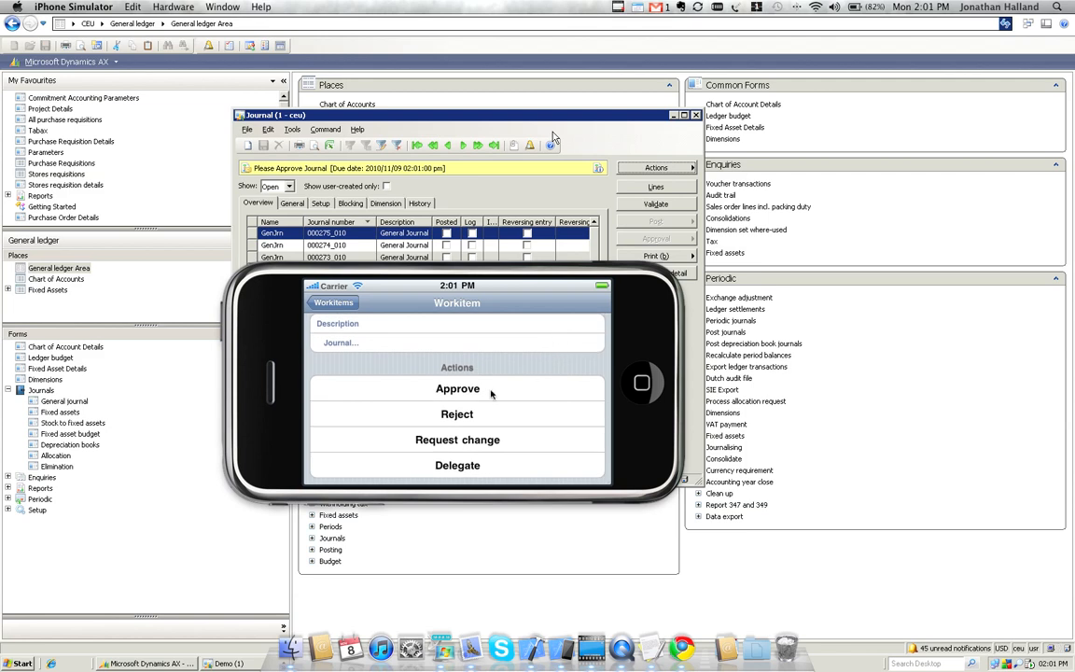
# Approve the work item from the phone with the comment 'Journal is approved'
pyautogui.click(457, 388)
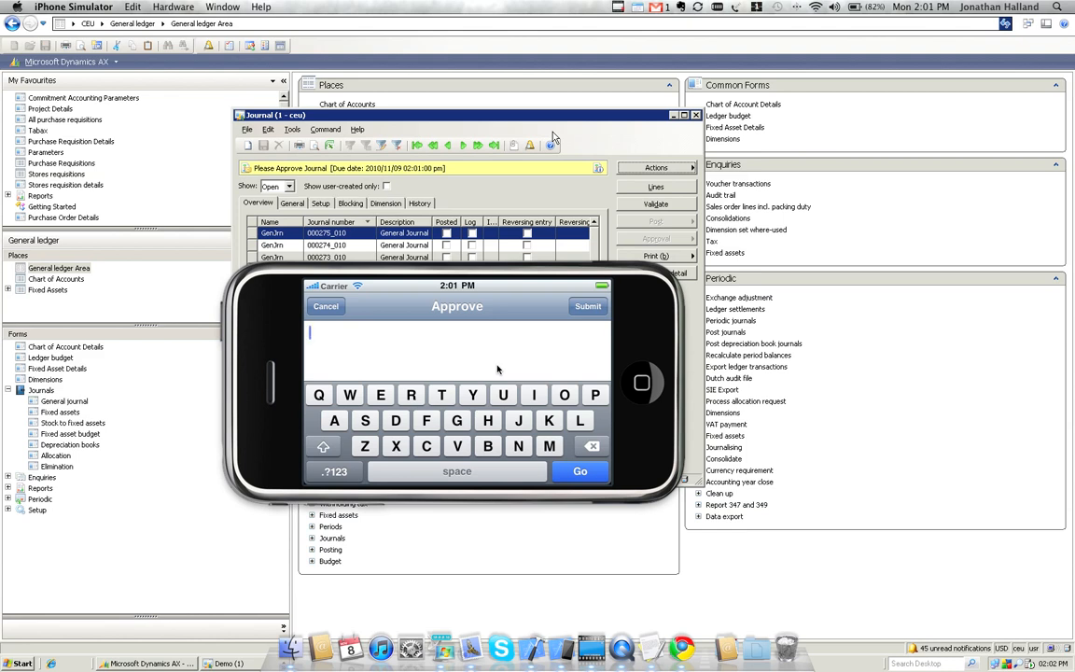
pyautogui.write('Journal is app')
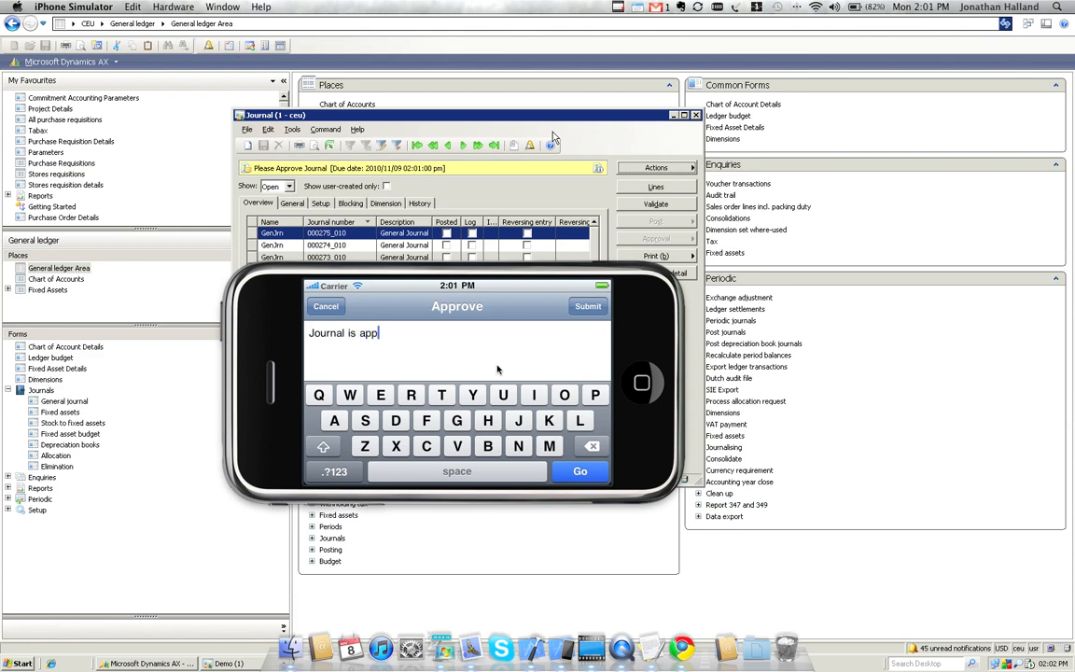
pyautogui.write('roved')
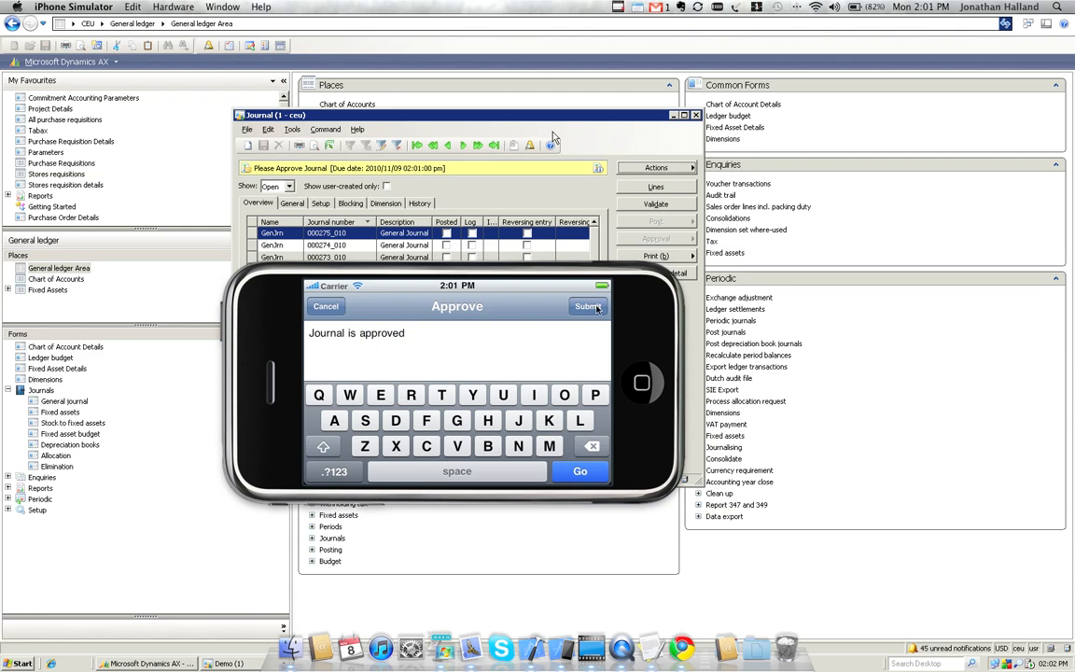
pyautogui.click(588, 306)
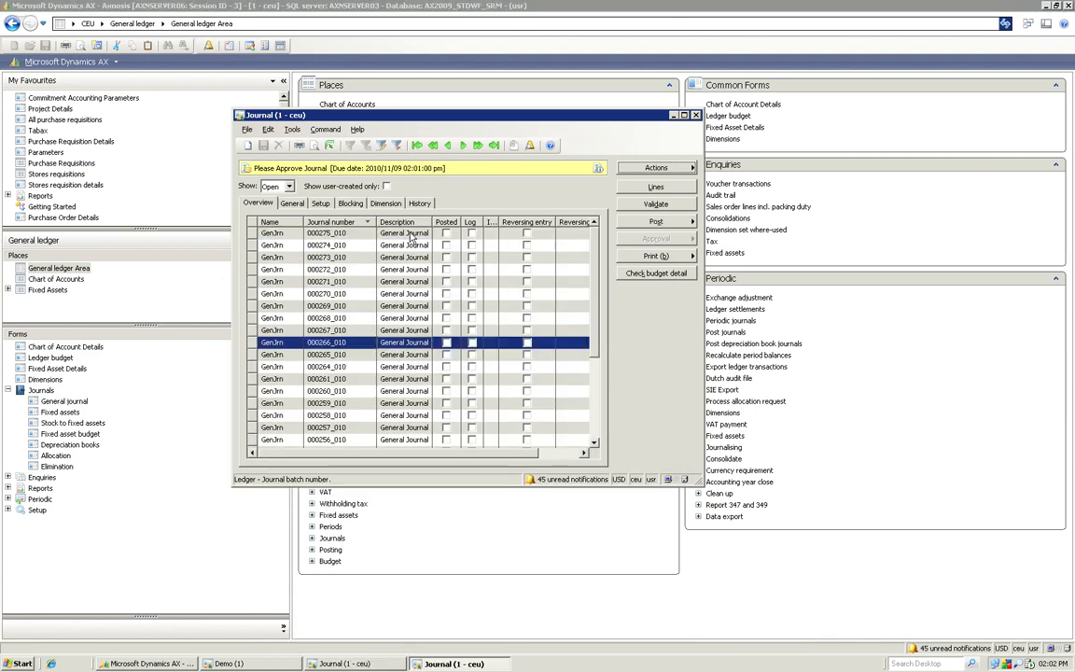
# View the workflow history for approved journal 000275_010 via Actions
pyautogui.click(657, 168)
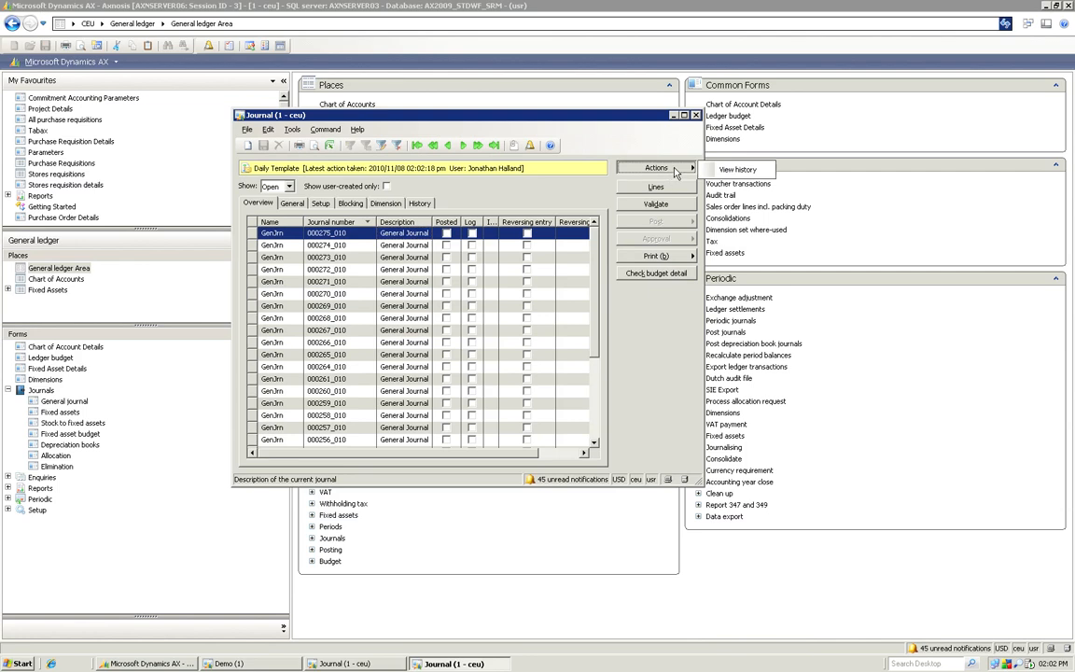
pyautogui.moveTo(738, 168)
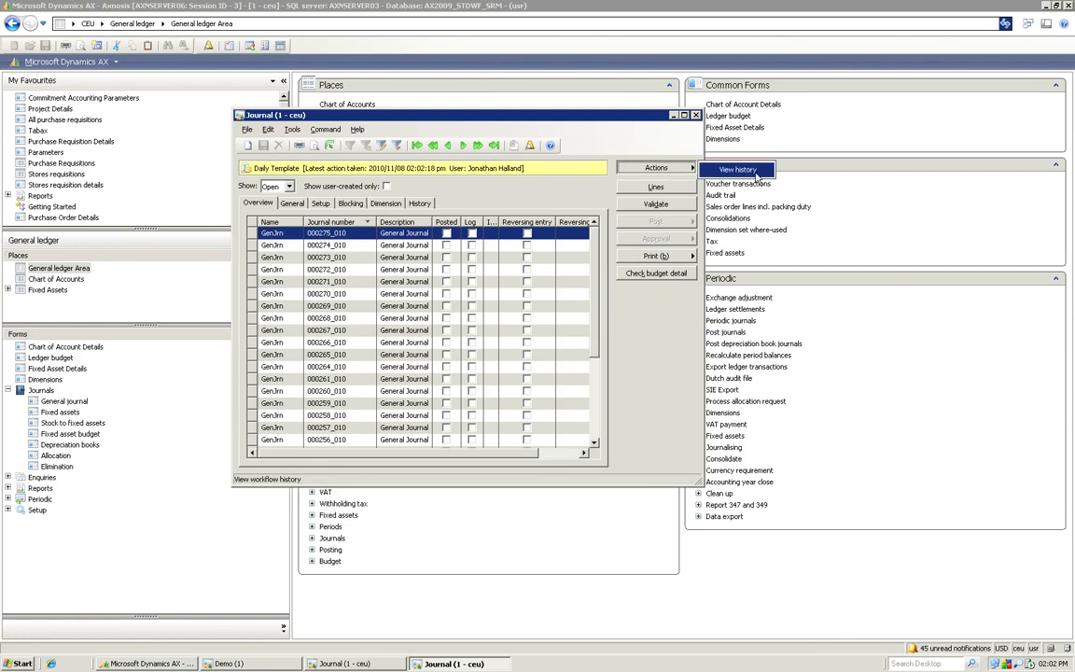
pyautogui.click(735, 168)
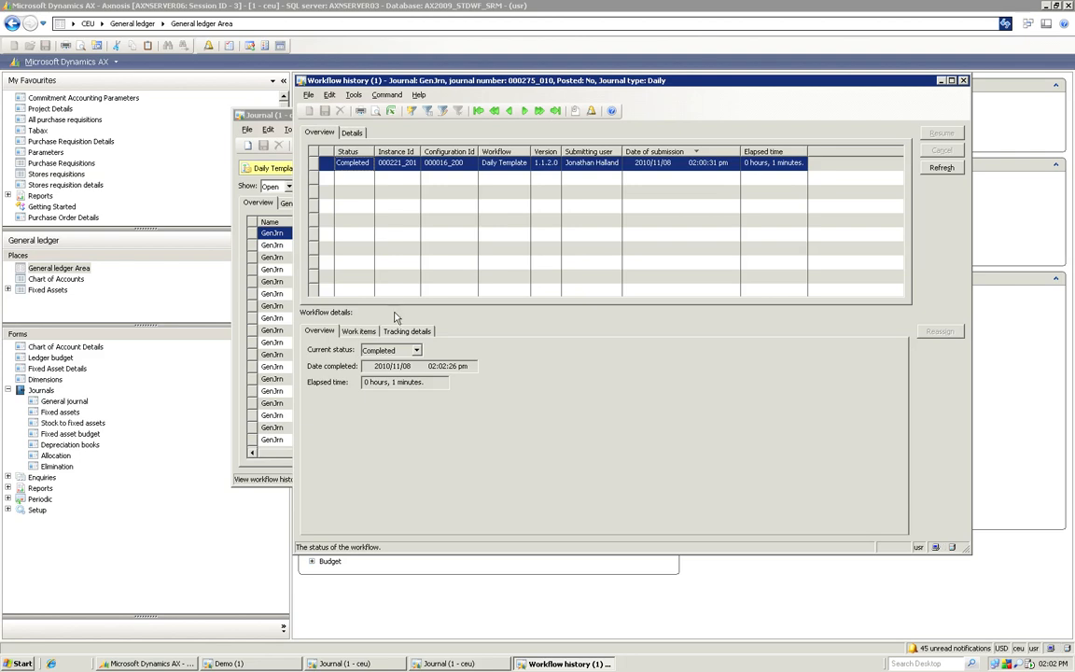
# Show Tracking details and the 'Work item approved' node with comment 'Journal is approved'
pyautogui.click(407, 331)
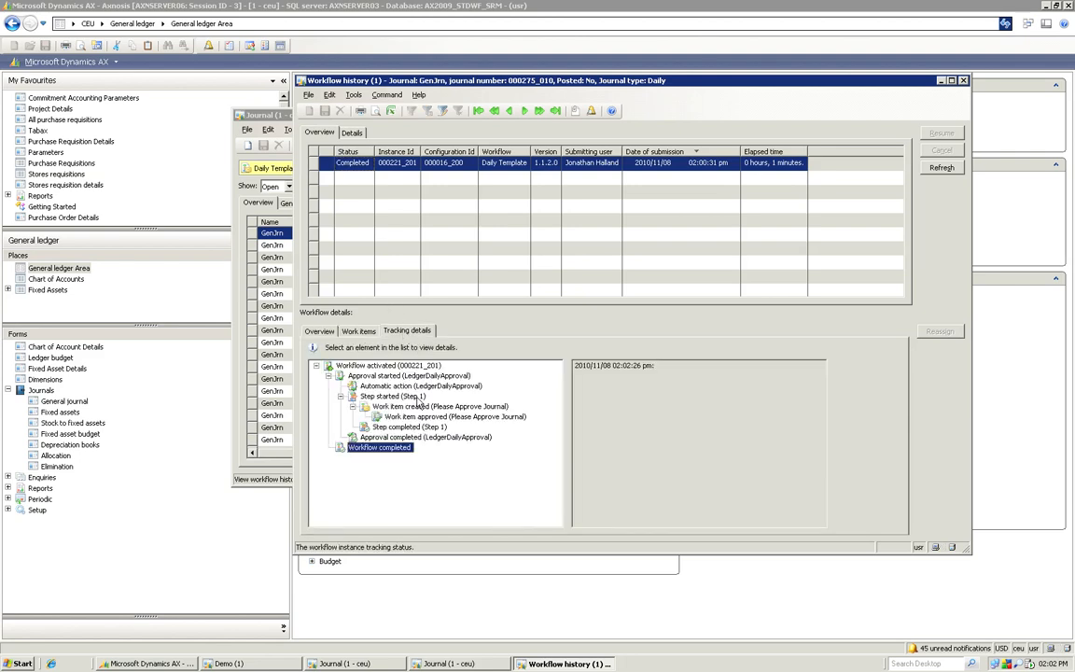
pyautogui.moveTo(425, 422)
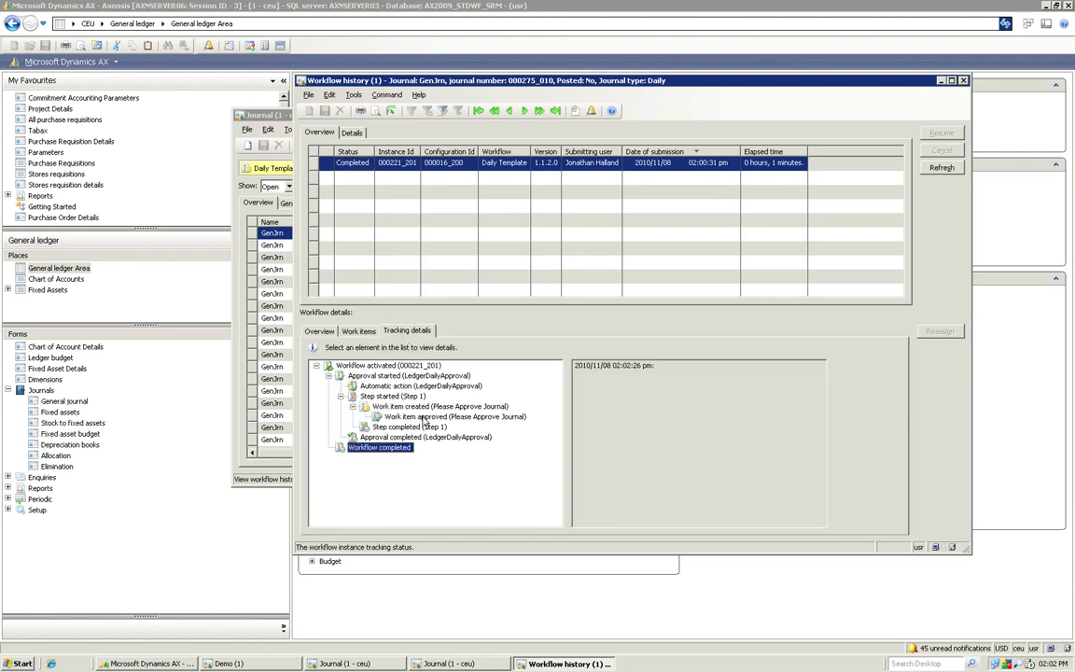
pyautogui.click(452, 417)
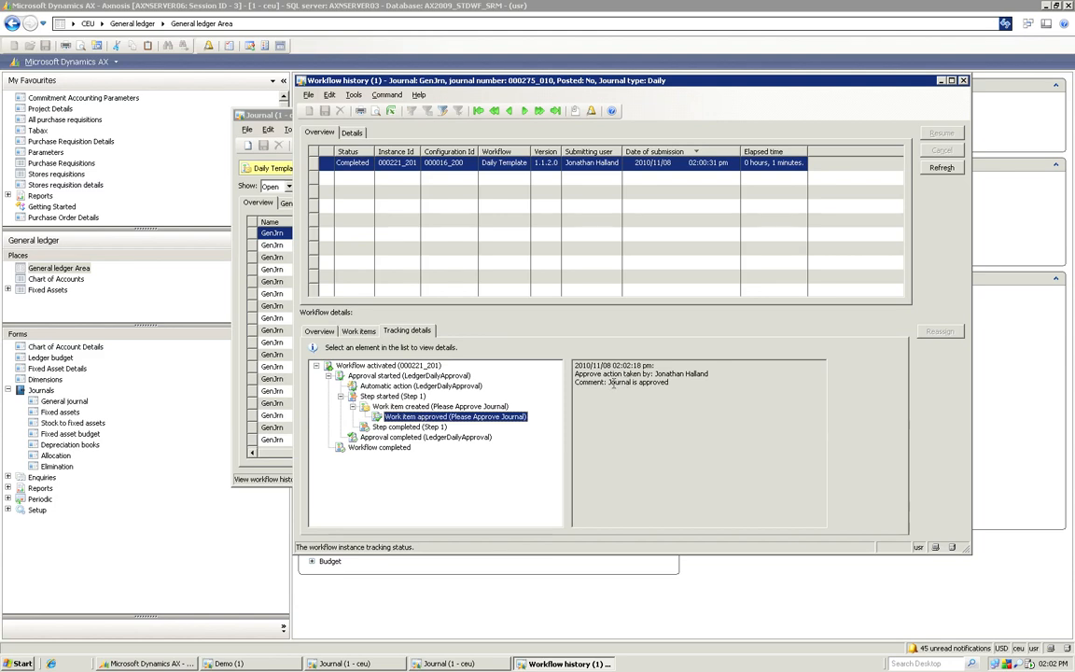